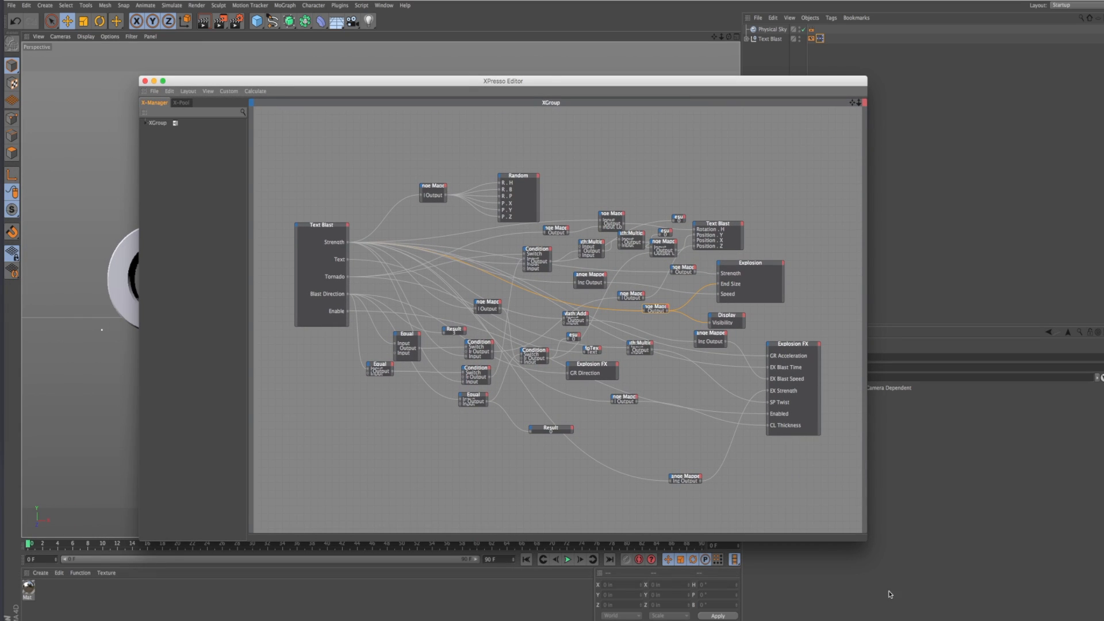
pyautogui.moveTo(832, 92)
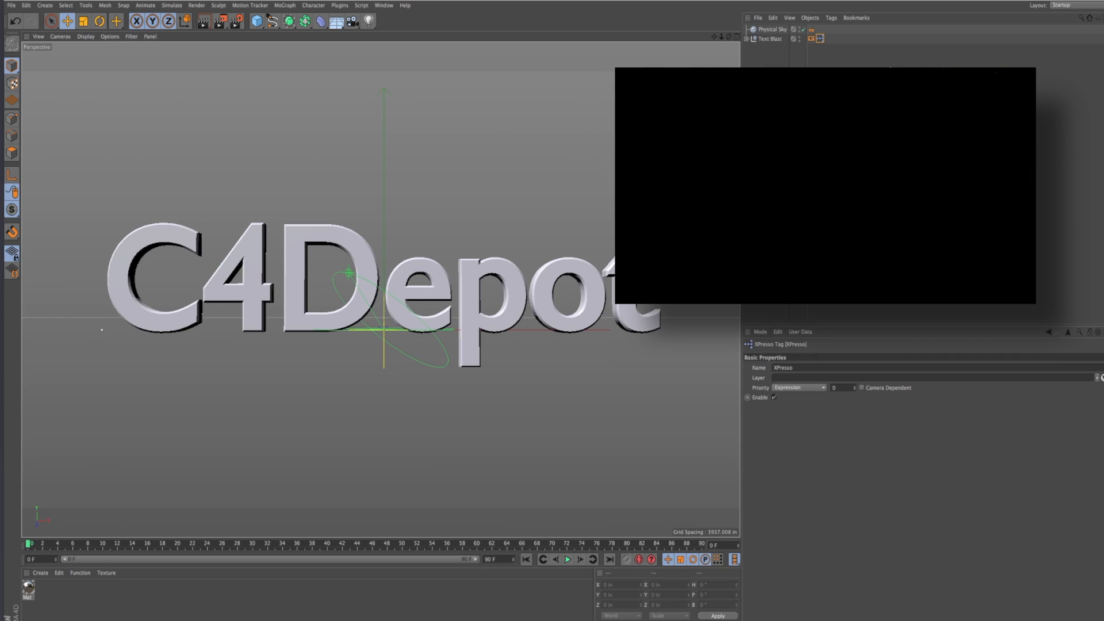
# Select the Text Blast rig, show its TEXT BLASTER settings and test the strength, leaving it at 0 in.
pyautogui.click(765, 39)
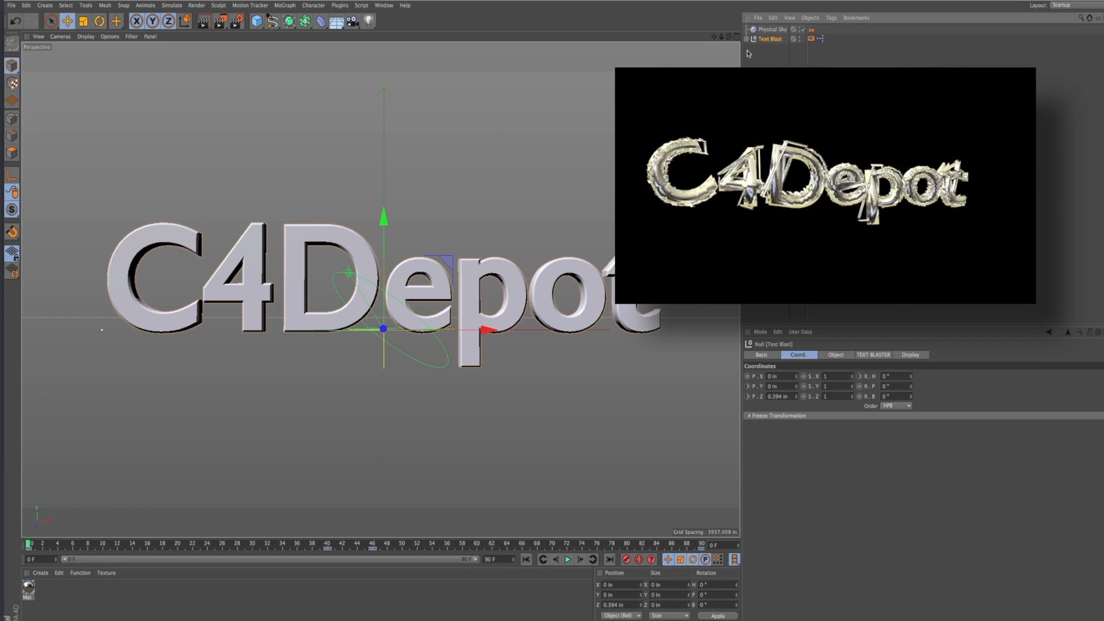
pyautogui.click(875, 354)
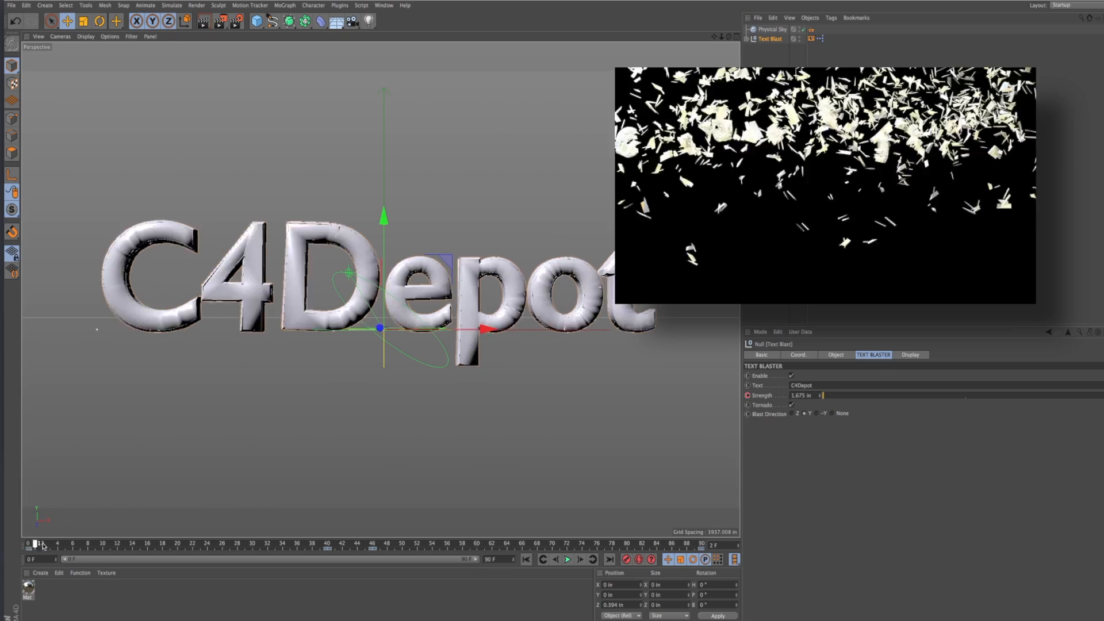
pyautogui.click(568, 559)
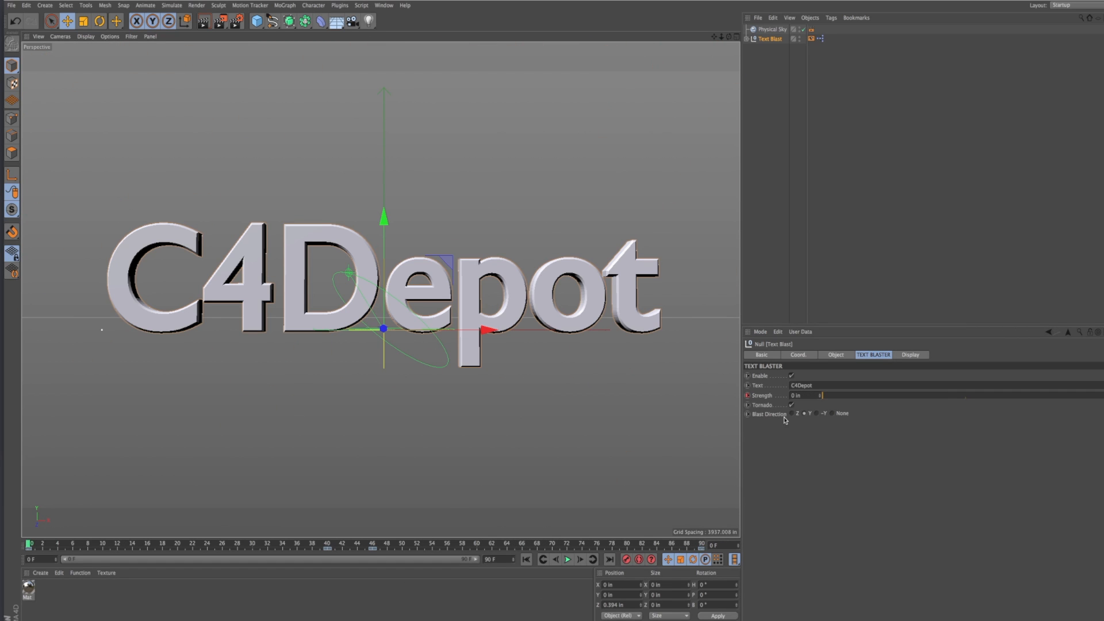
# Disable Tornado, try the explosion at raised strength, change Blast Direction, and return strength to 0.
pyautogui.click(792, 413)
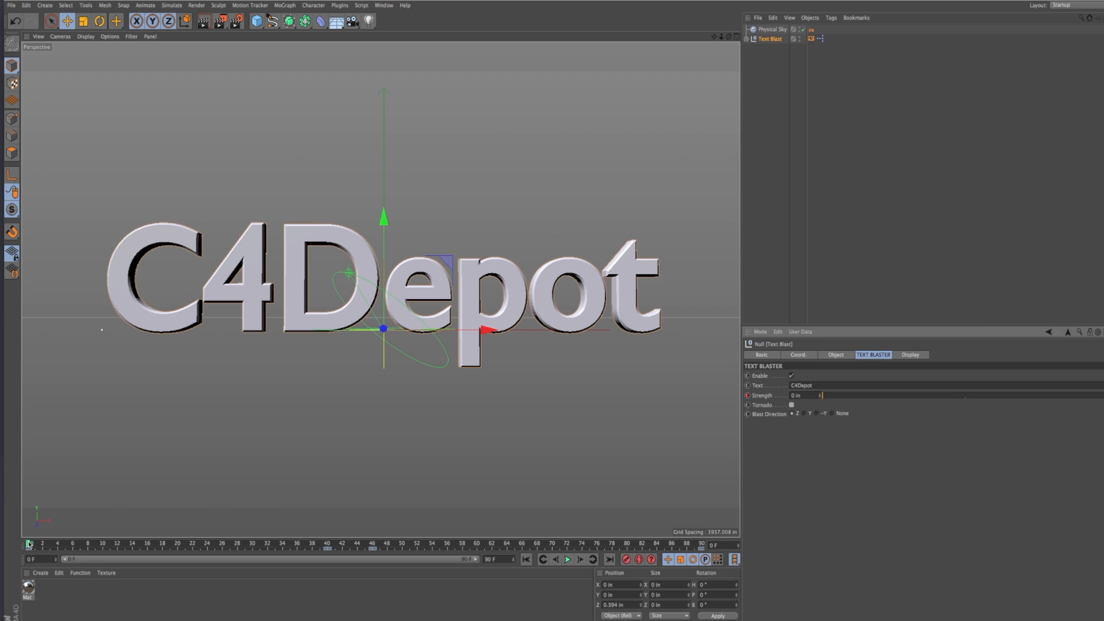
pyautogui.moveTo(28, 543); pyautogui.dragTo(146, 542)
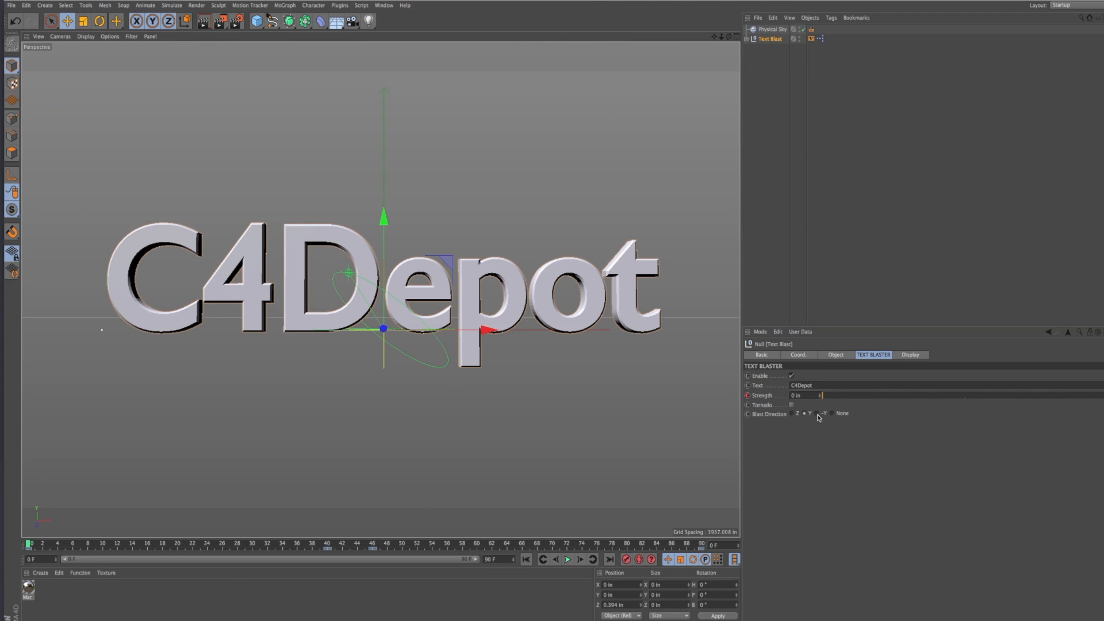
pyautogui.click(817, 413)
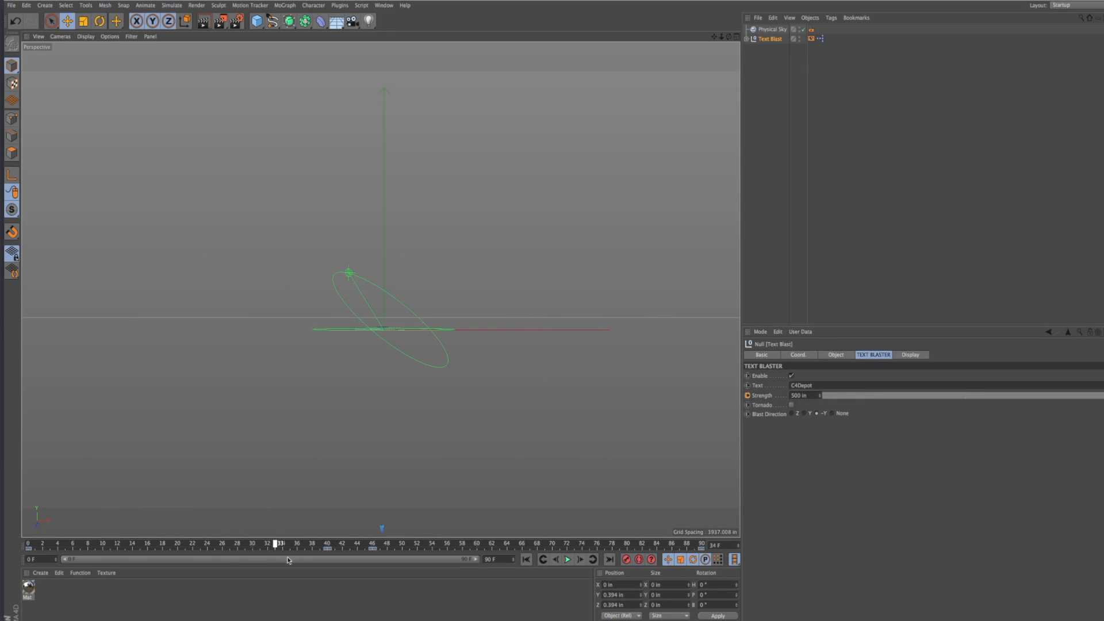
pyautogui.moveTo(280, 543); pyautogui.dragTo(493, 543)
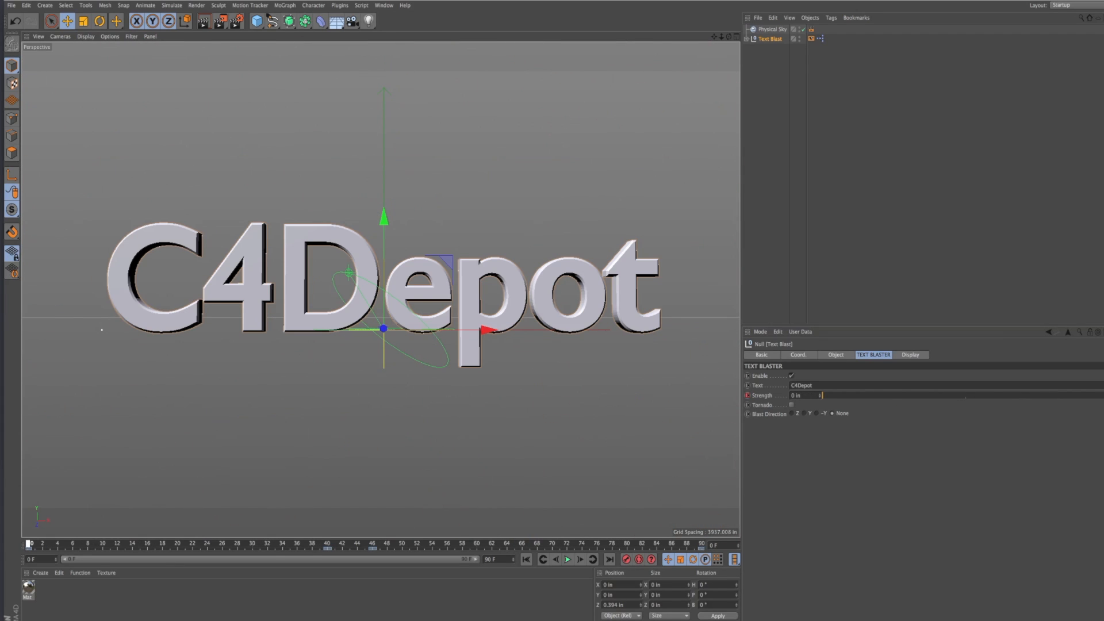
pyautogui.moveTo(835, 451)
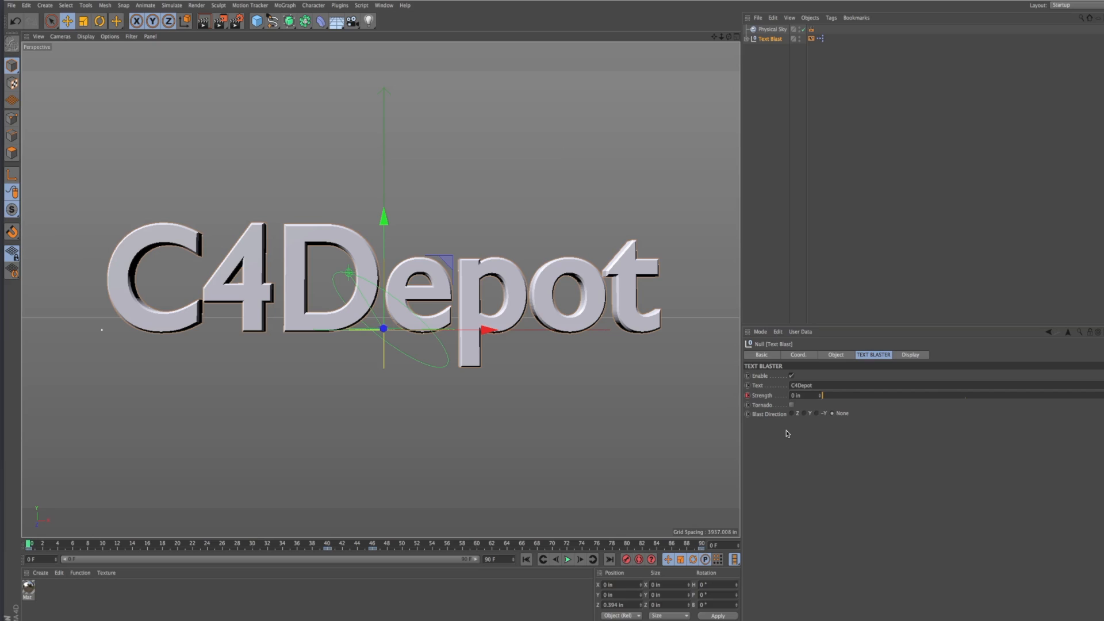
pyautogui.moveTo(849, 258)
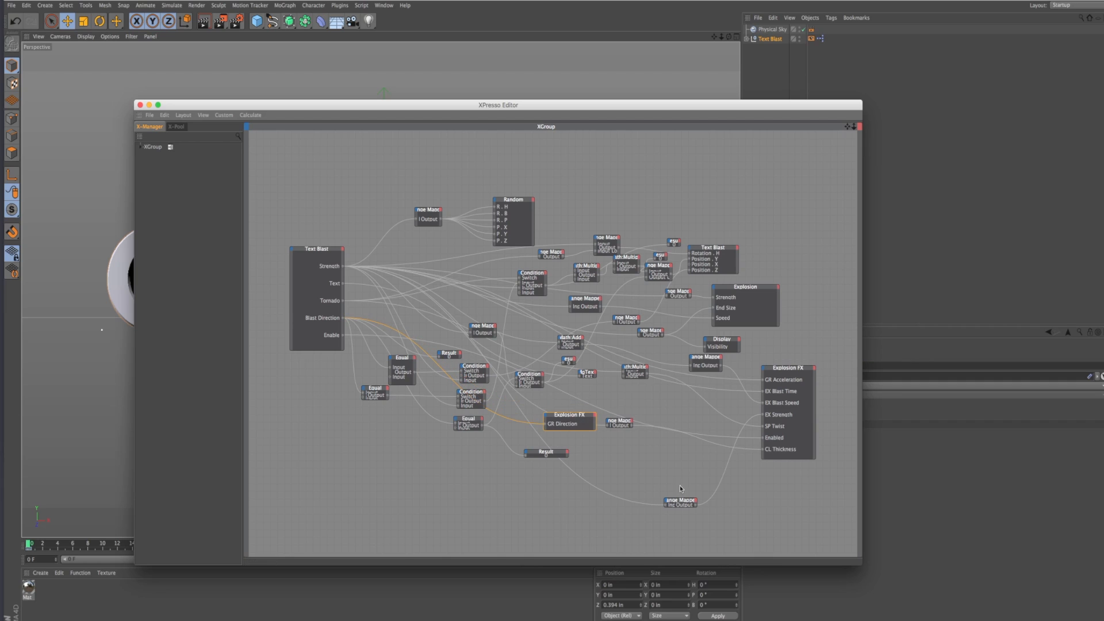
pyautogui.moveTo(714, 532)
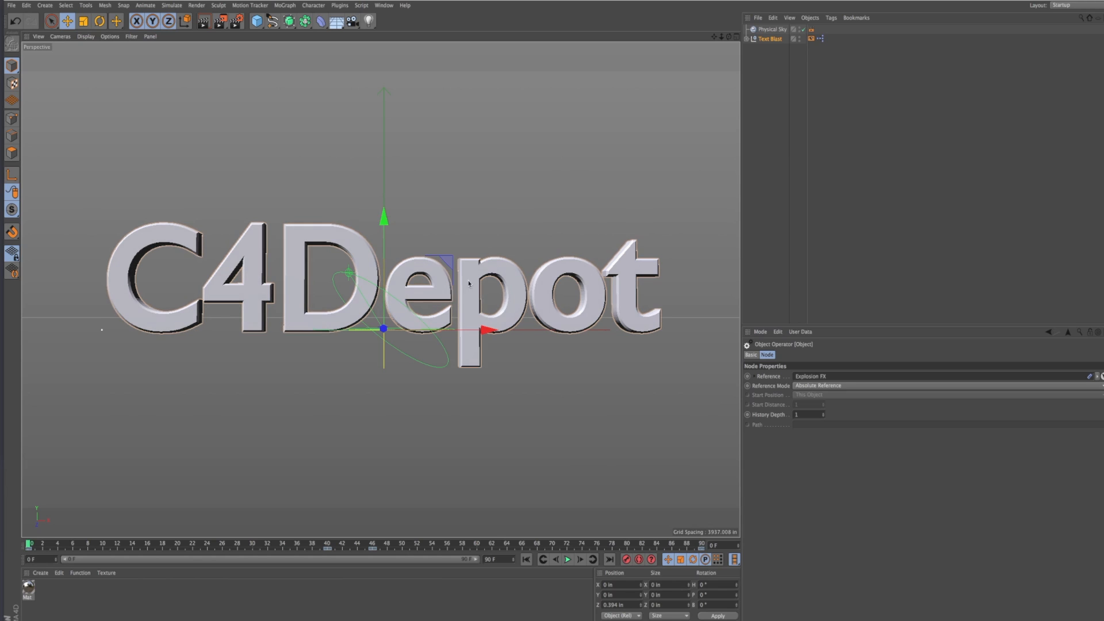
pyautogui.moveTo(856, 127)
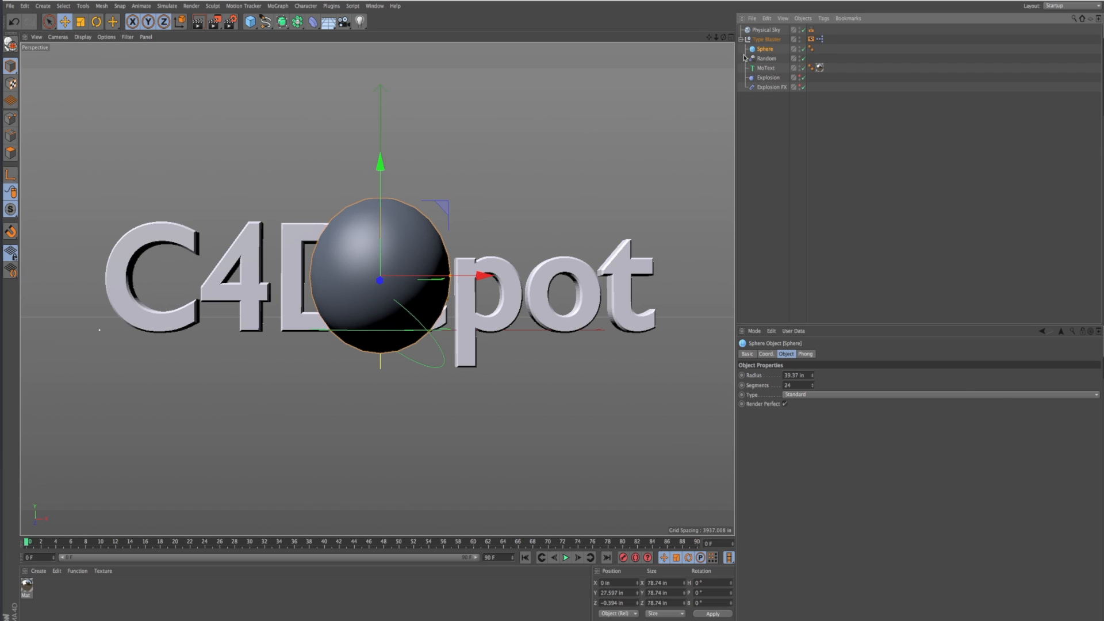
# Enable Tornado on the Type Blaster rig and raise strength to about 76, swirling text and sphere apart.
pyautogui.click(769, 37)
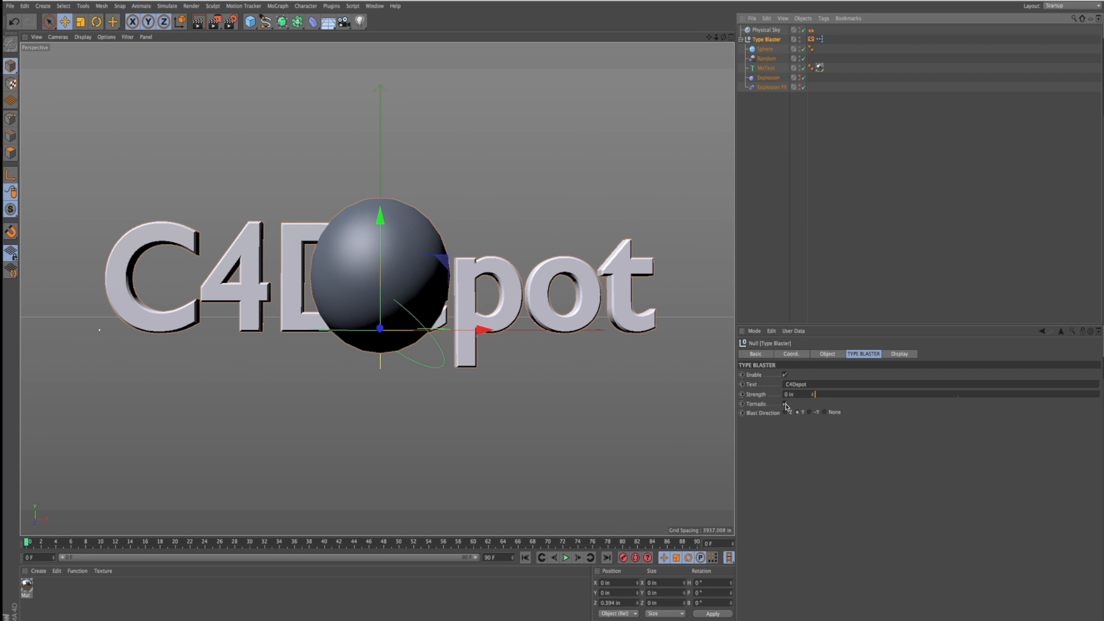
pyautogui.click(785, 404)
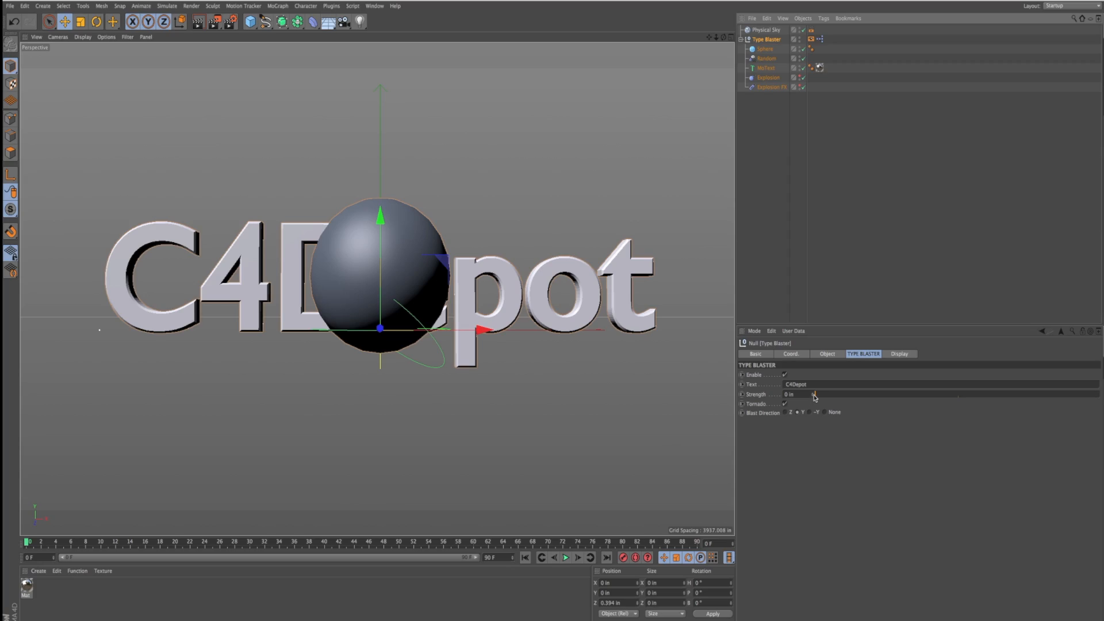
pyautogui.moveTo(796, 395); pyautogui.dragTo(866, 395)
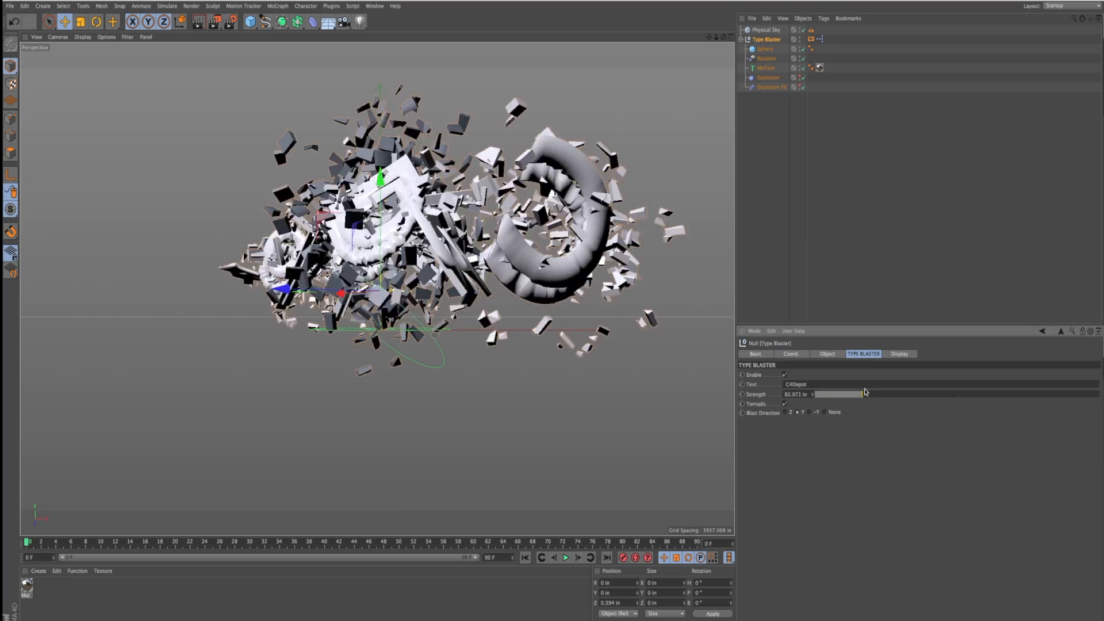
pyautogui.moveTo(845, 393); pyautogui.dragTo(1008, 394)
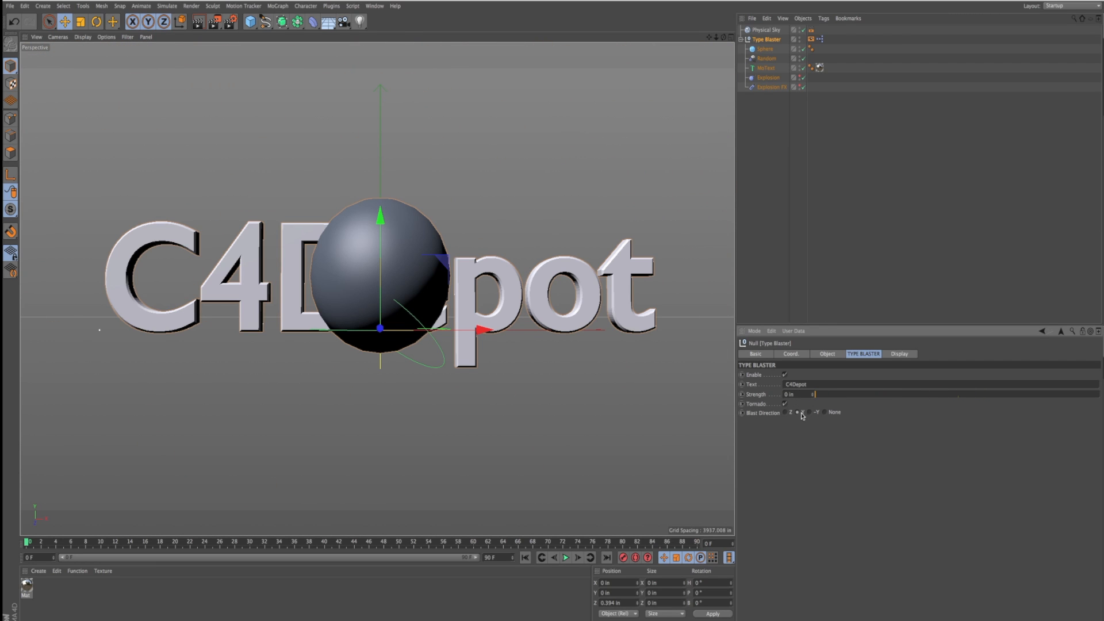
pyautogui.moveTo(810, 395); pyautogui.dragTo(860, 394)
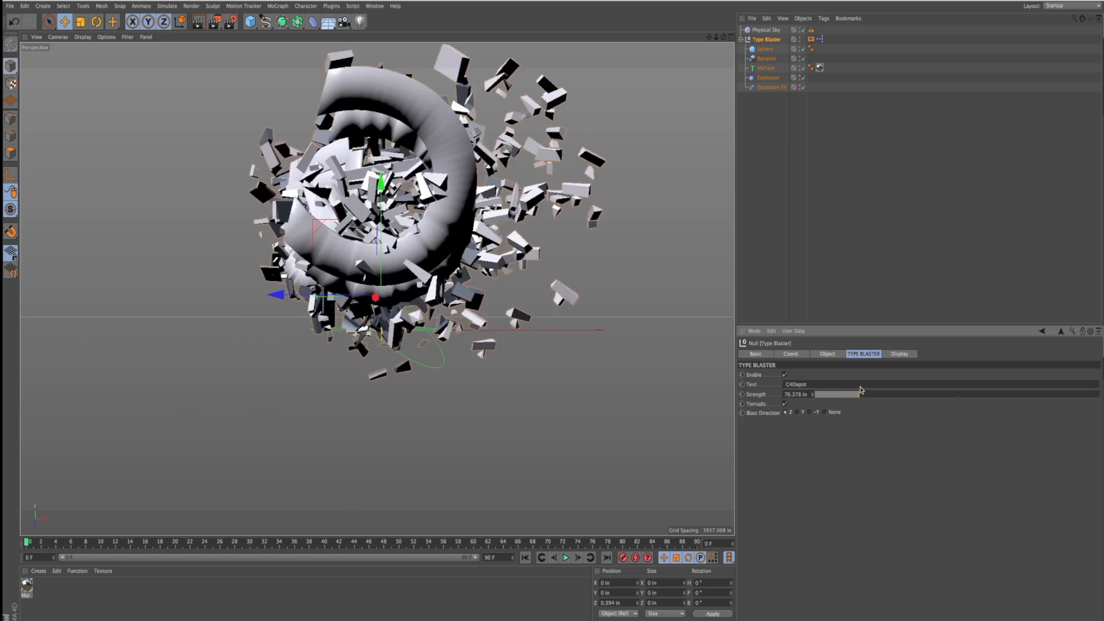